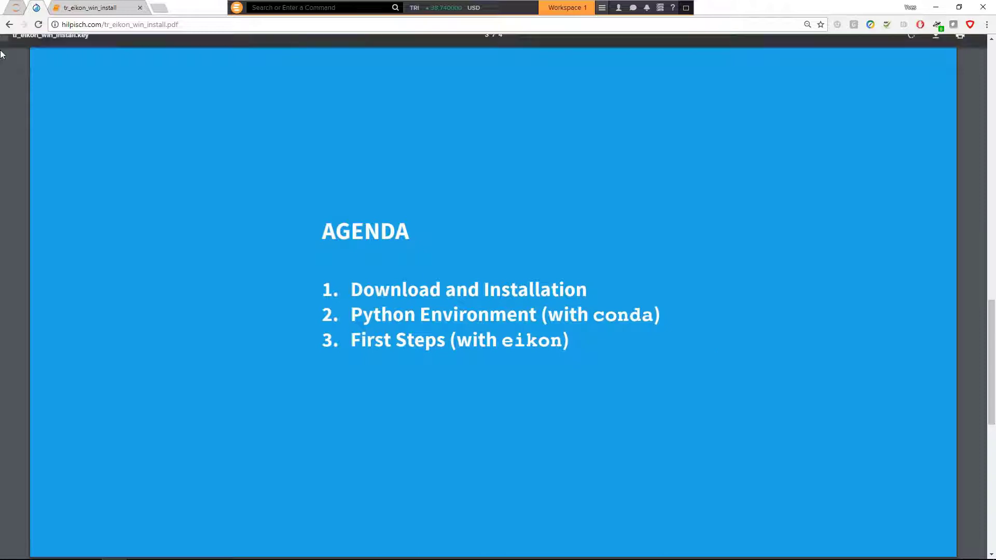
- Switch from the tr_eikon_win_install PDF slides to the Eikon Data API setup notebook
click(95, 7)
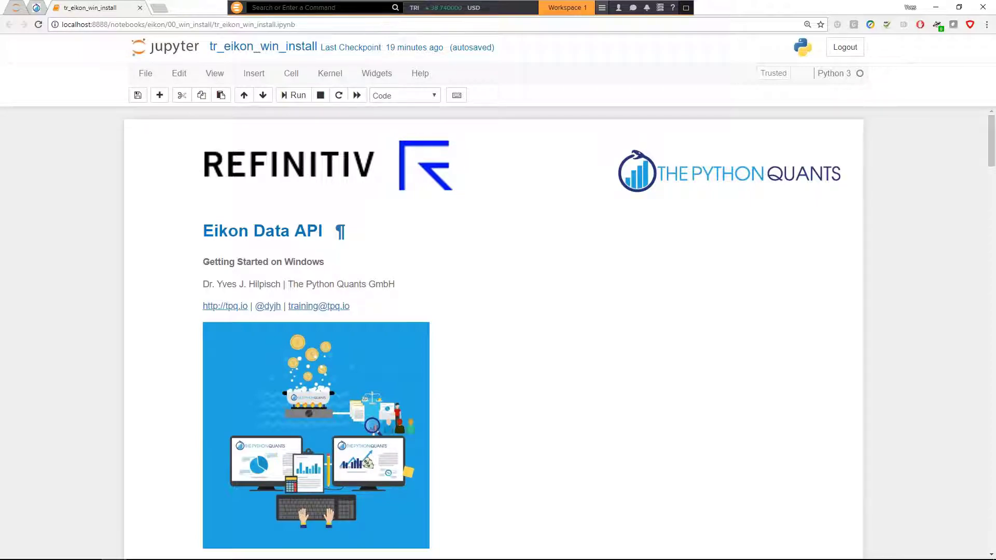
scroll(down, 3)
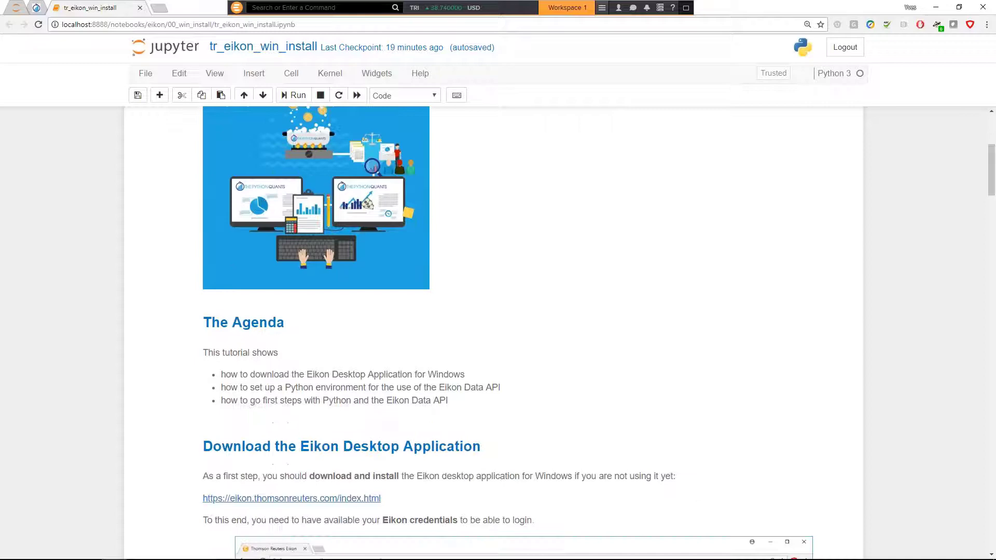
scroll(down, 3)
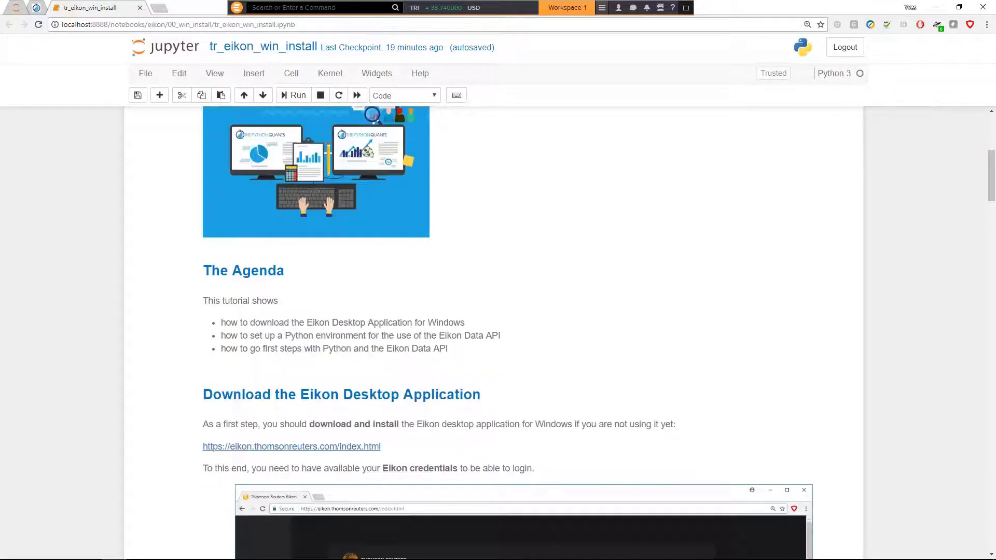
scroll(down, 3)
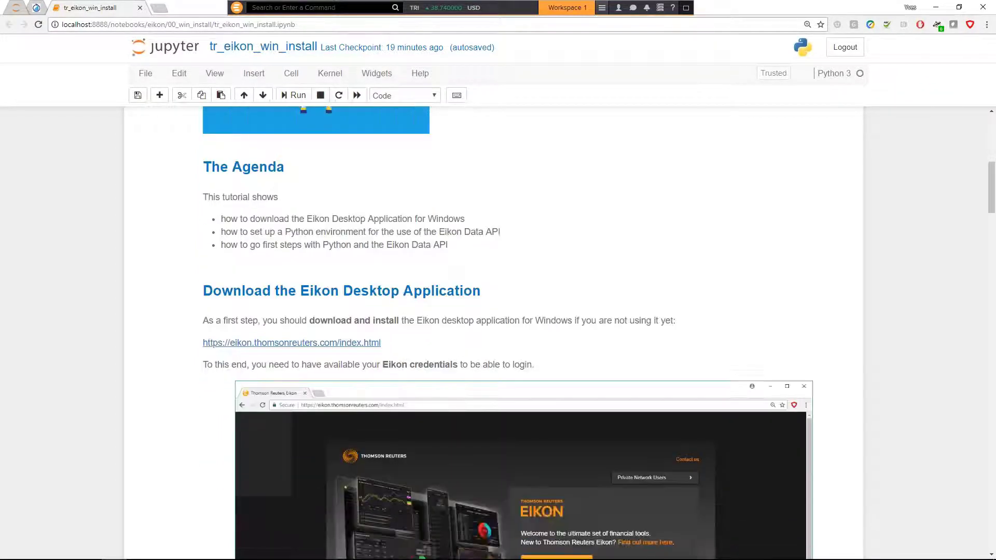
scroll(down, 3)
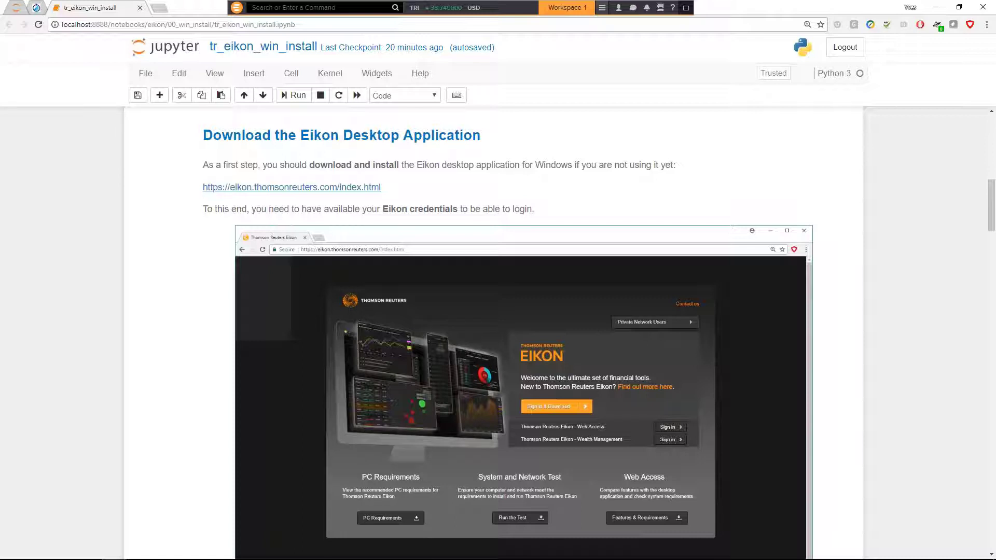
scroll(down, 3)
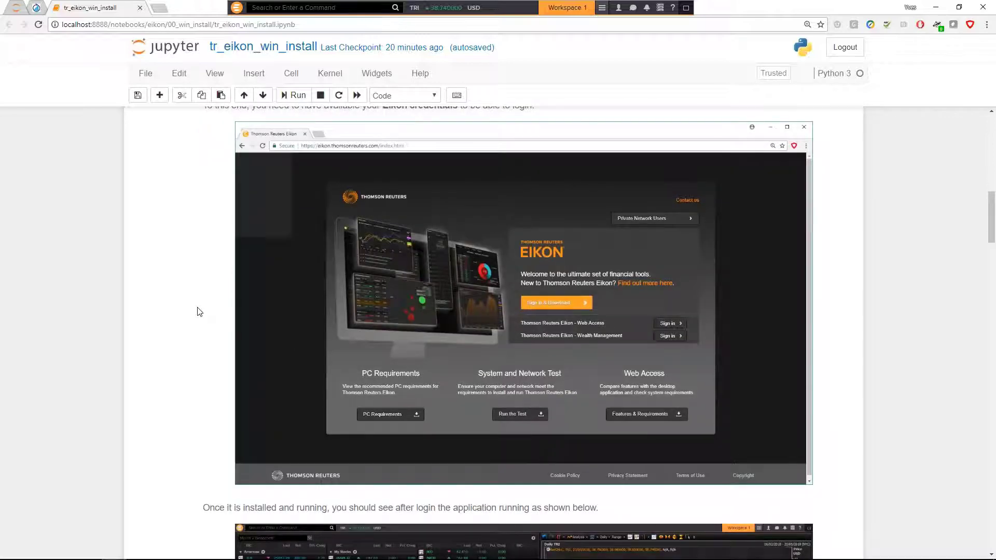
scroll(down, 3)
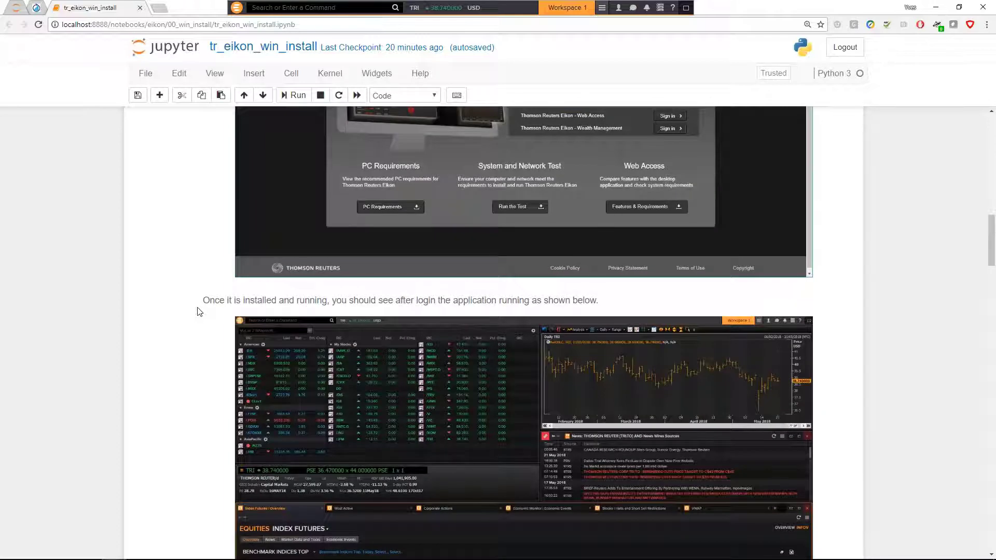
scroll(down, 3)
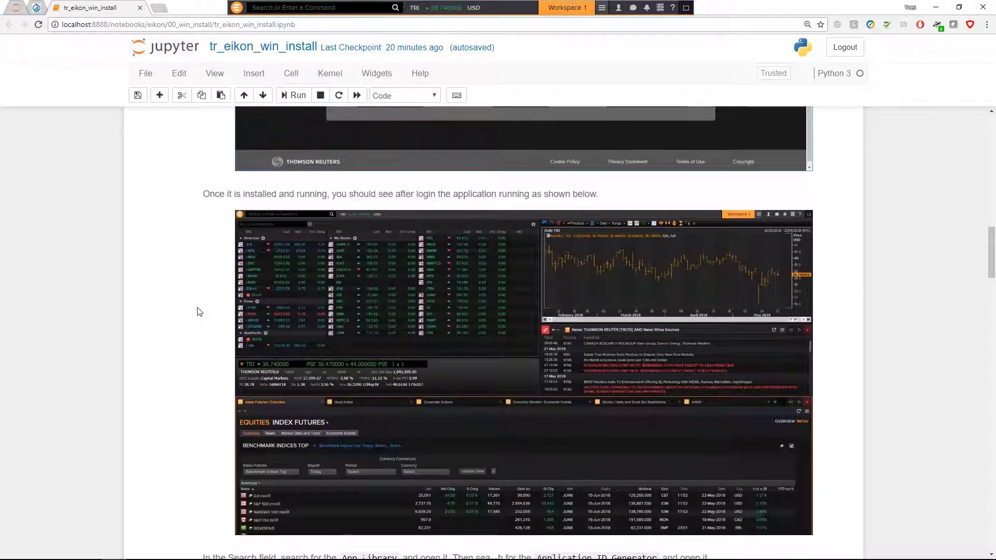
scroll(down, 3)
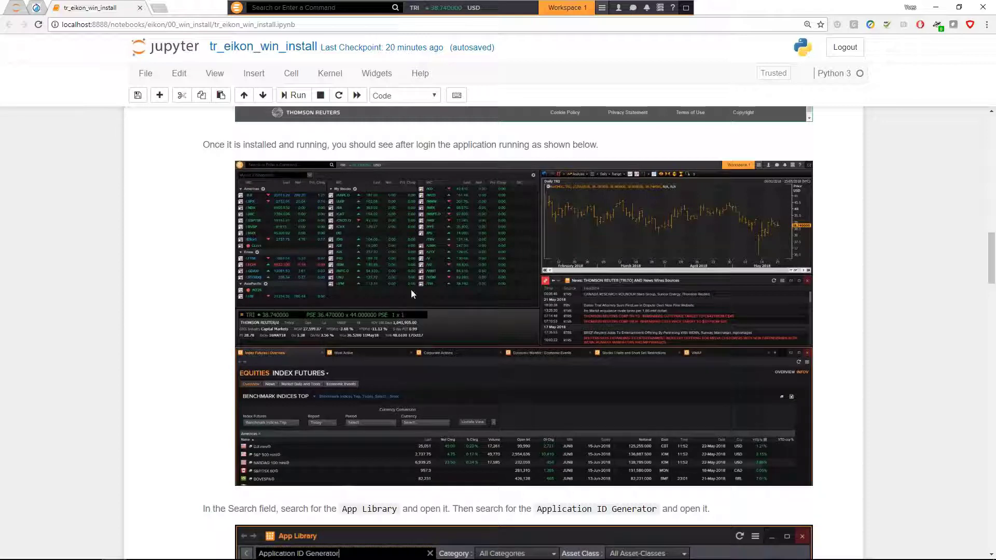
mouse_move(460, 290)
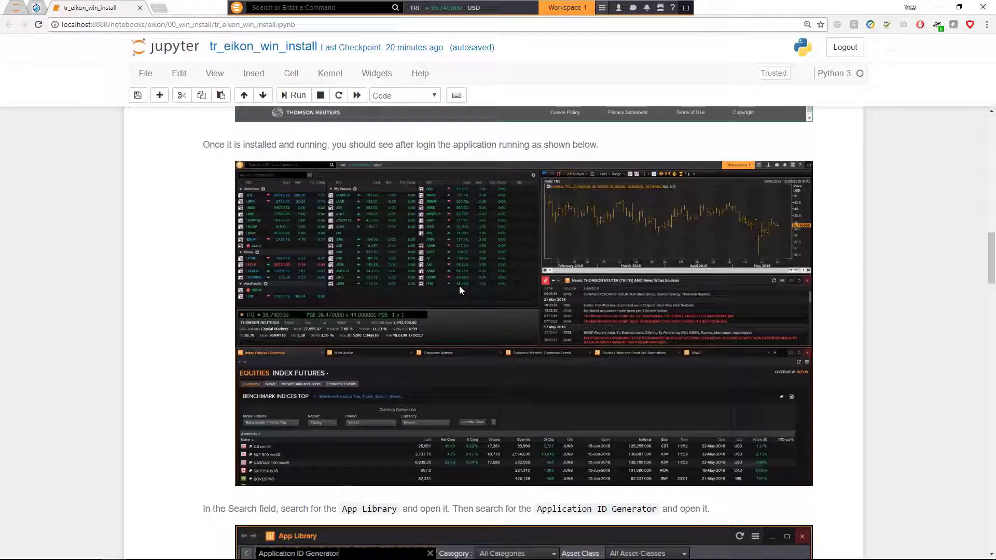
scroll(down, 3)
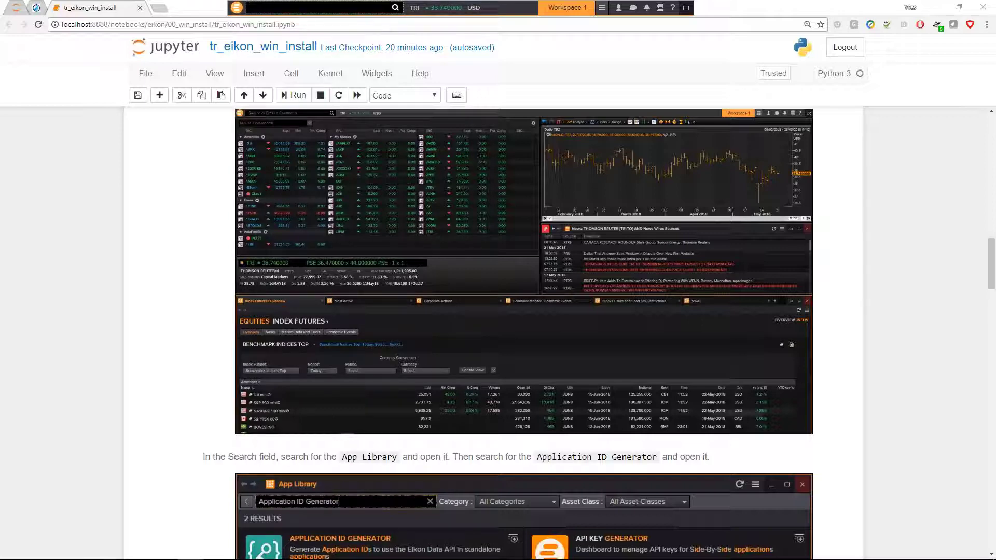
- Search Eikon for 'app library', enter the App Library and search it for 'Application ID Generator'
text(d)
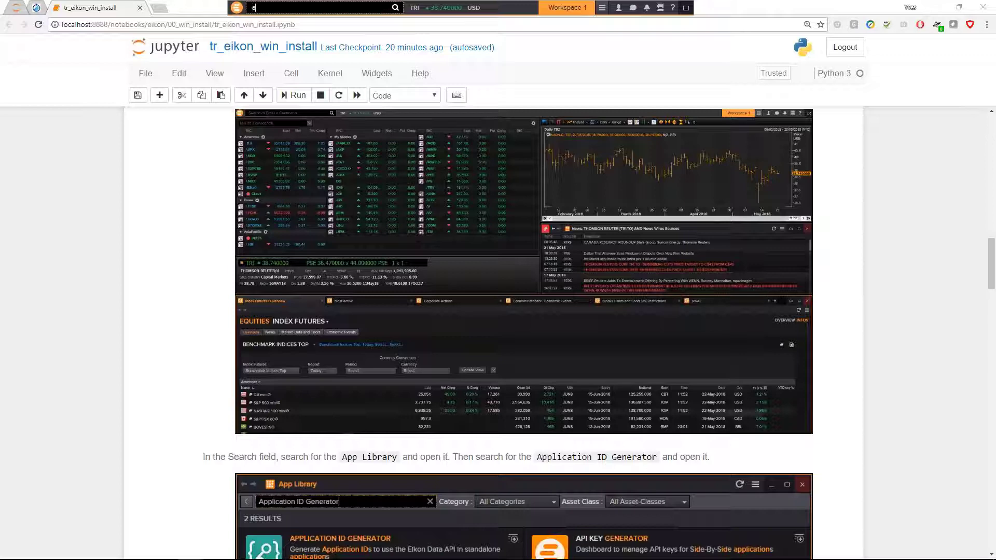
text(app library)
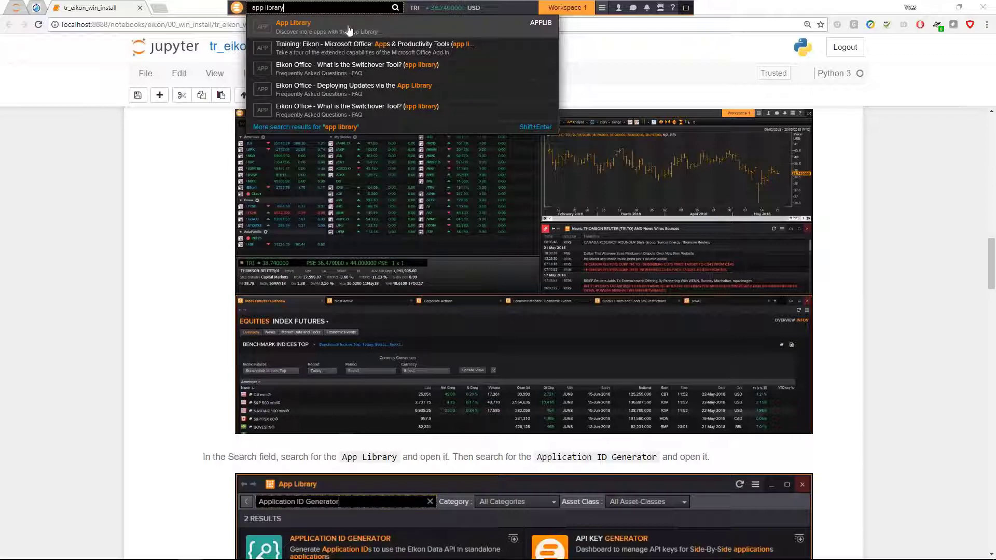
click(292, 23)
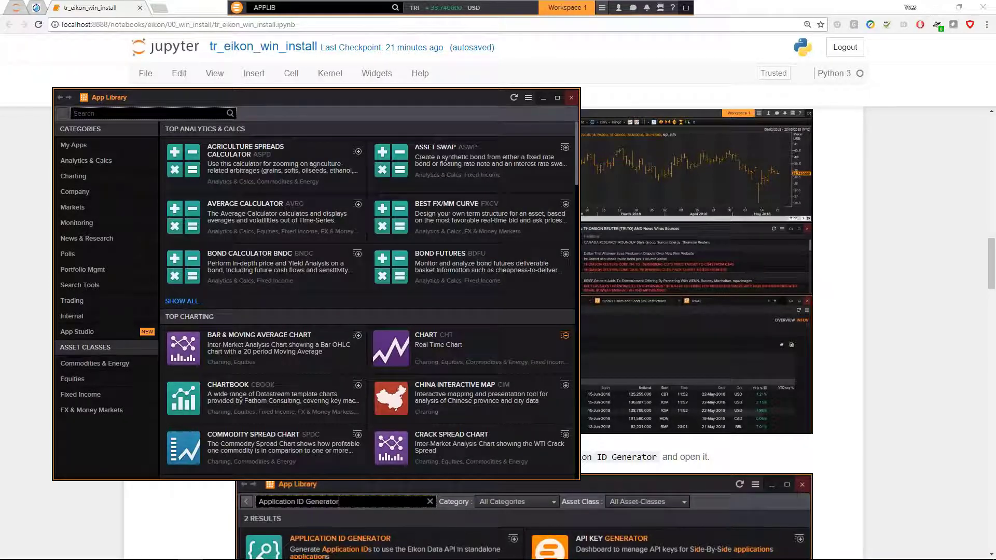
text(Application ID Generator)
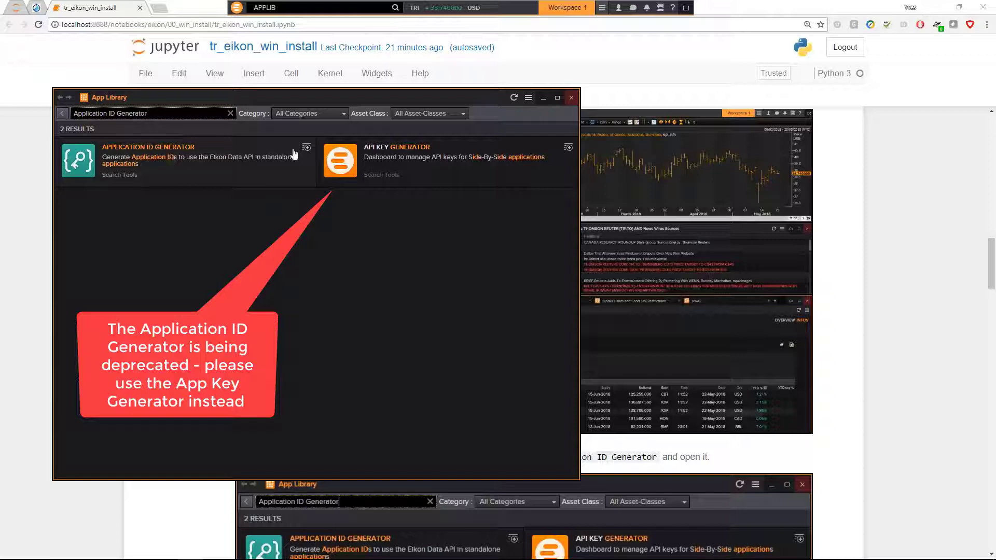
mouse_move(570, 100)
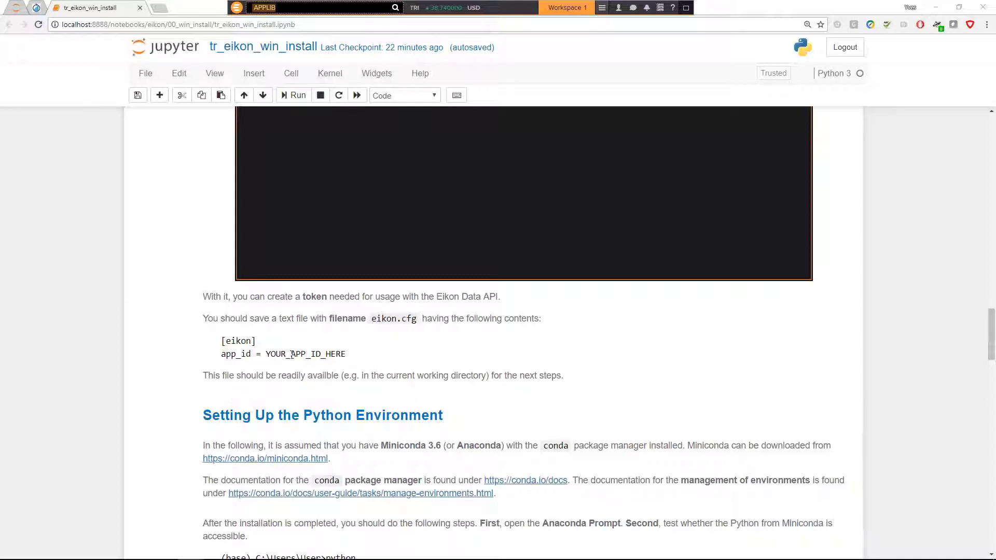
scroll(down, 3)
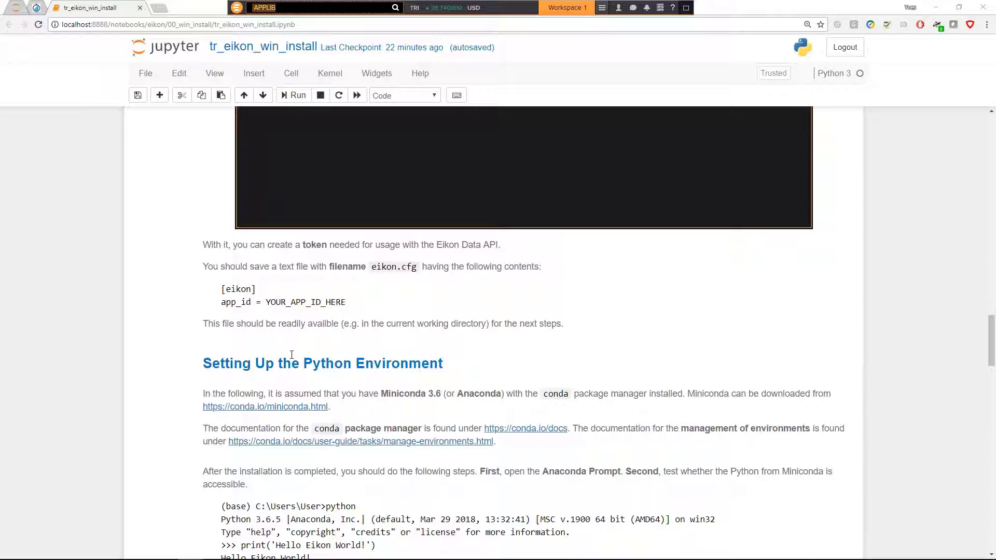
scroll(down, 3)
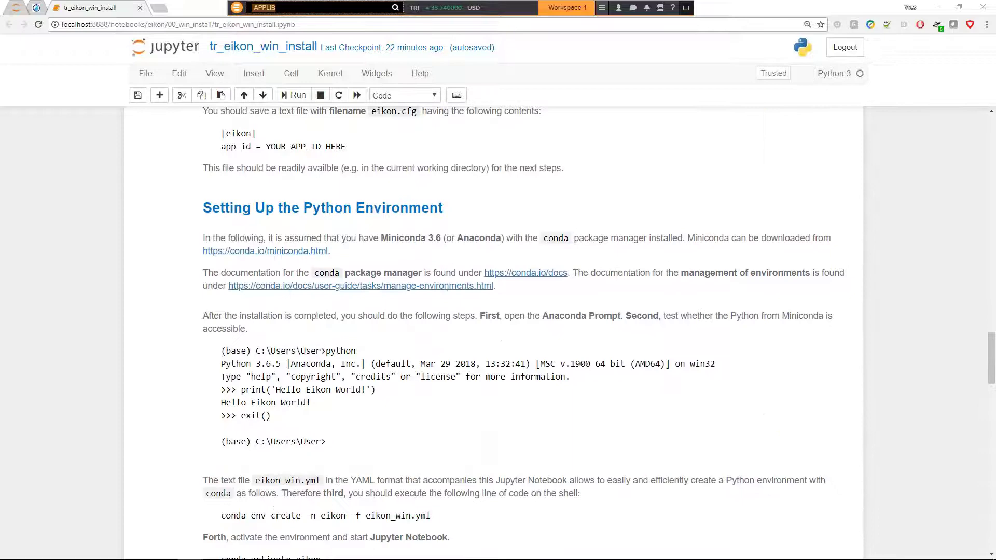
- Scroll through the environment setup section toward the 00_win_install folder listing
scroll(down, 3)
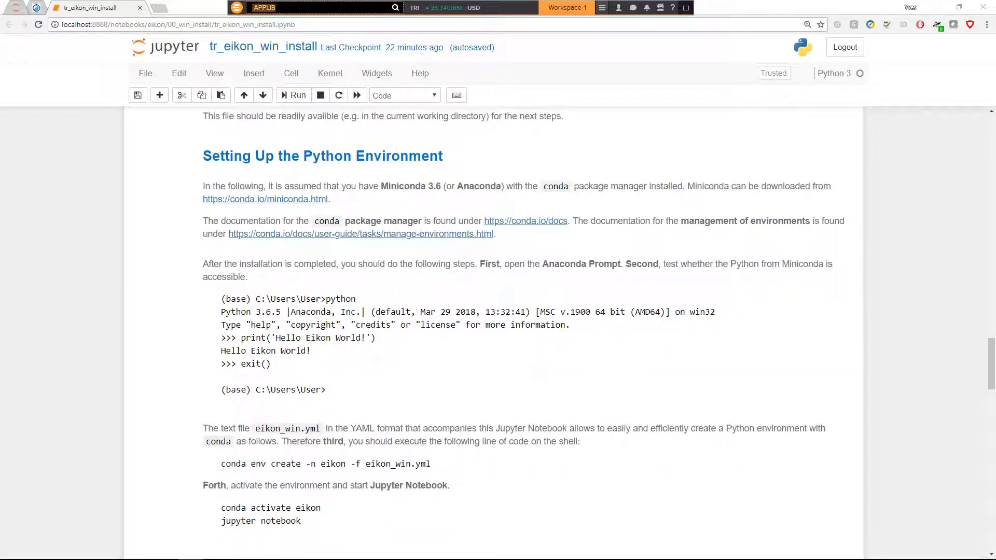
mouse_move(367, 266)
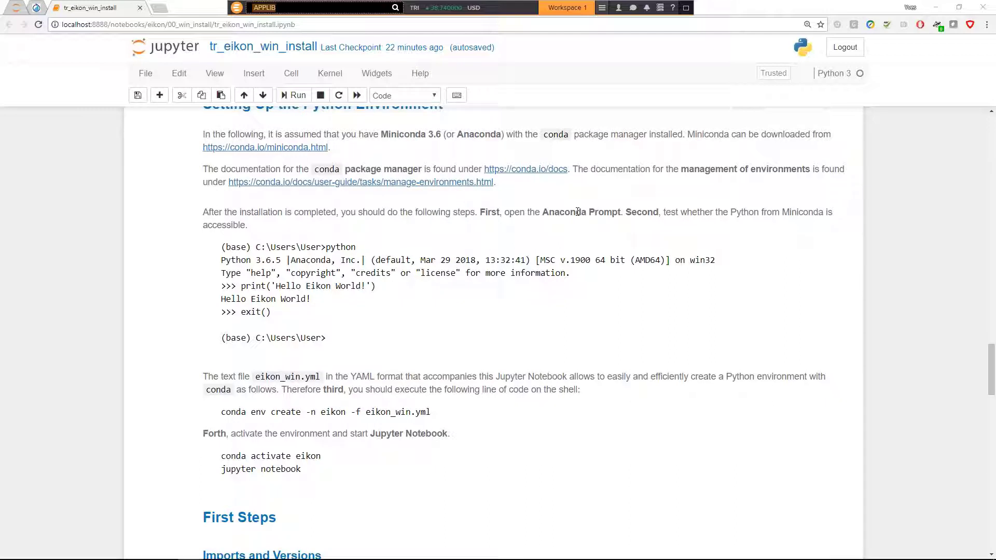
mouse_move(428, 256)
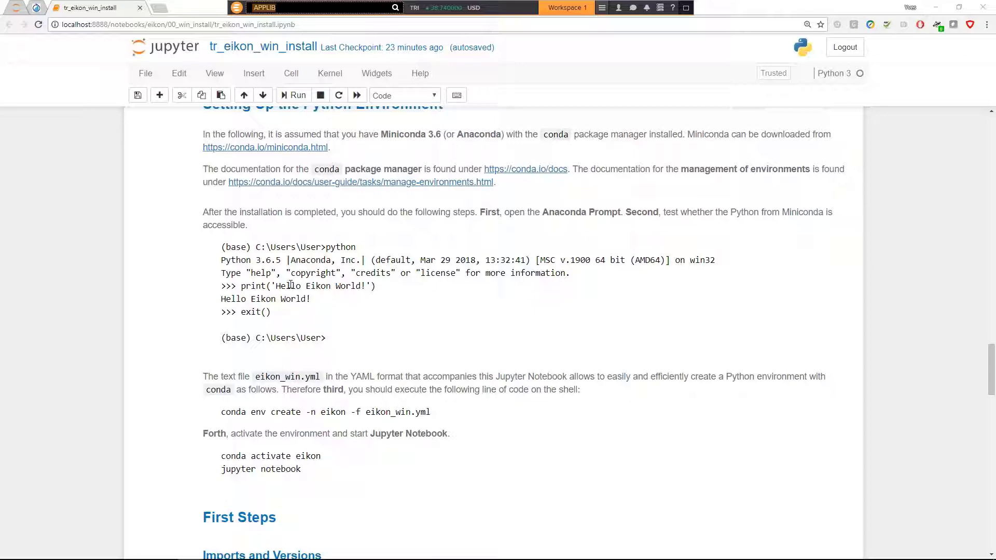
scroll(down, 3)
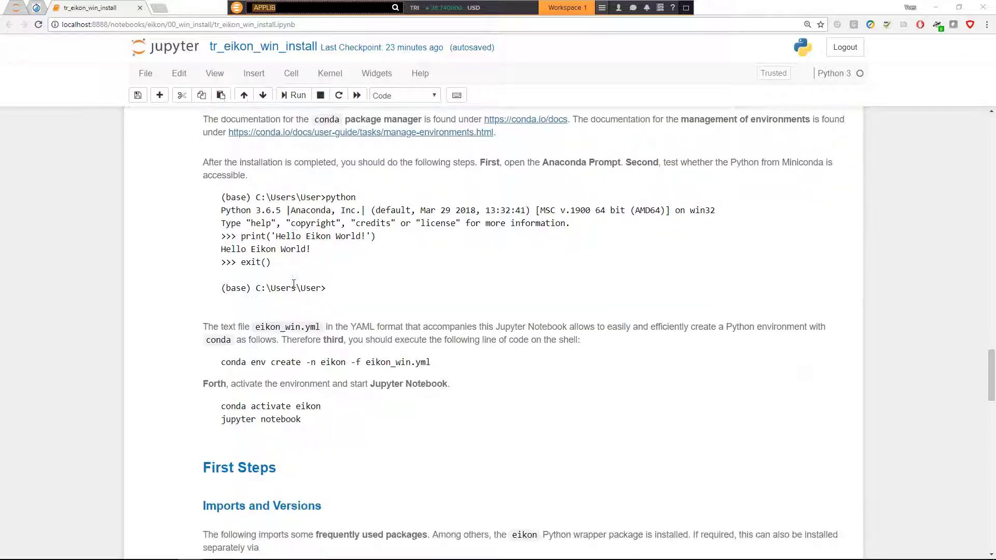
scroll(down, 3)
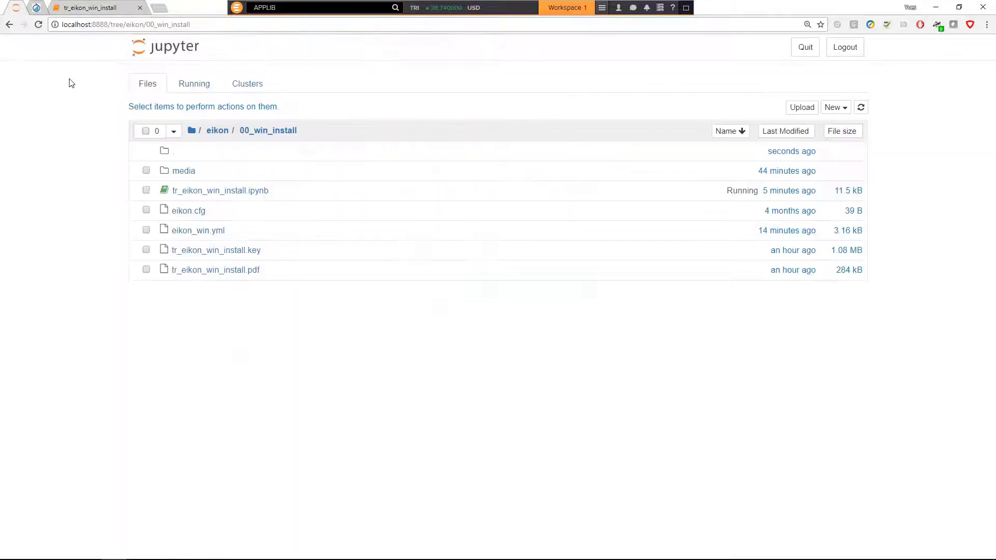
- View the eikon_win.yml environment file and scroll through its package dependency list
click(145, 230)
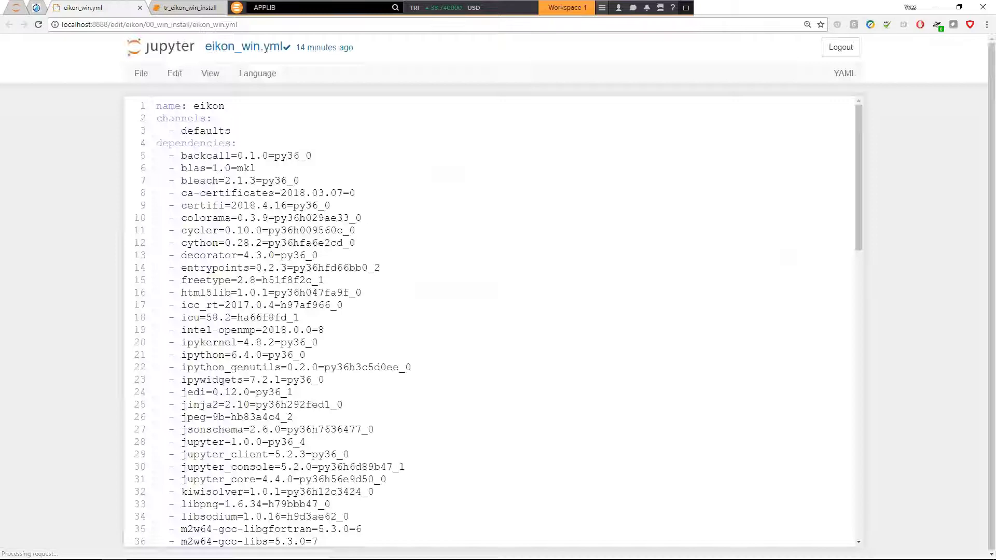
scroll(down, 3)
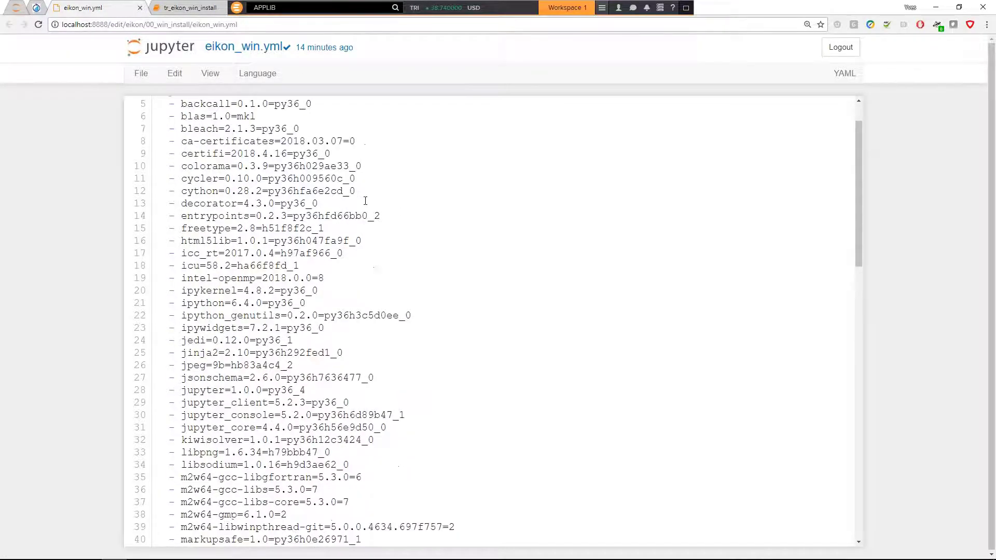
scroll(up, 3)
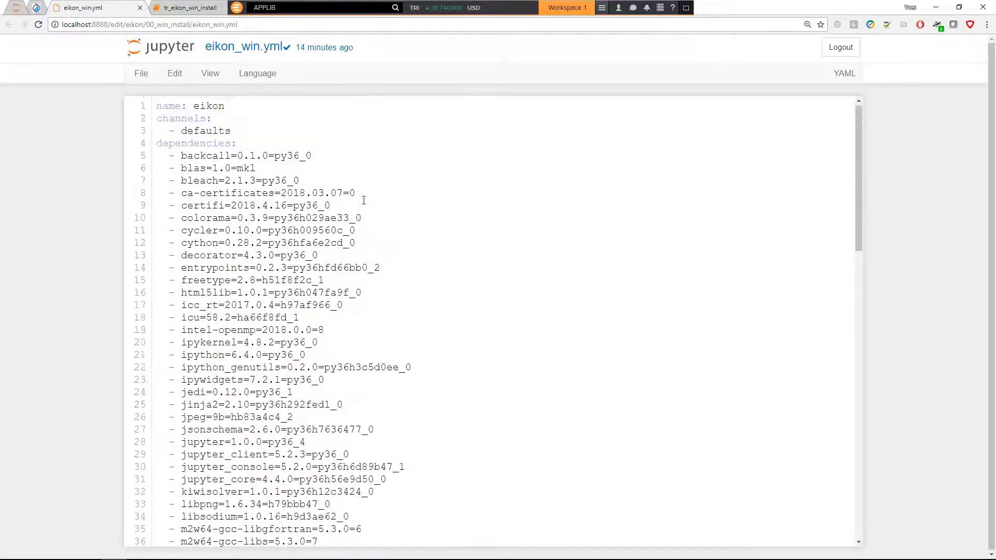
scroll(down, 3)
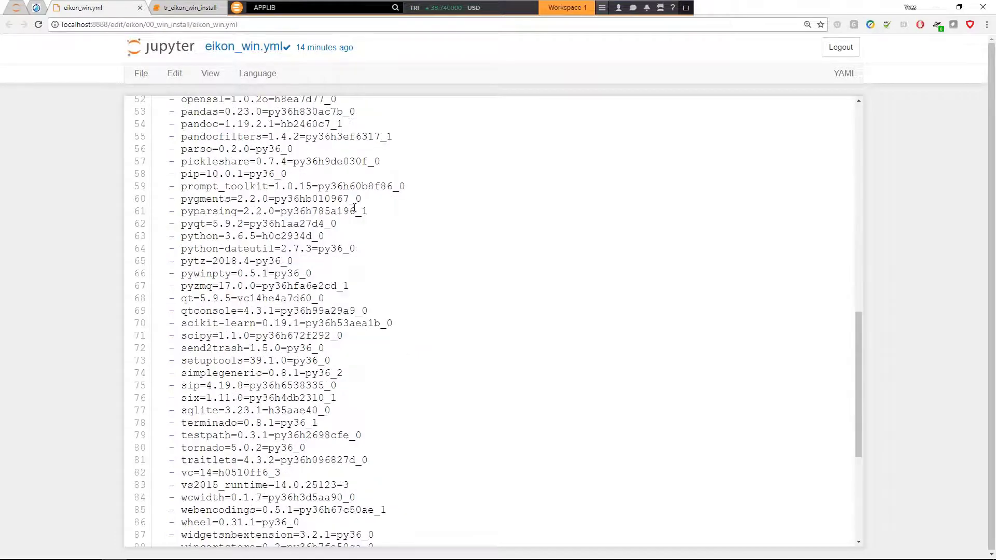
scroll(down, 3)
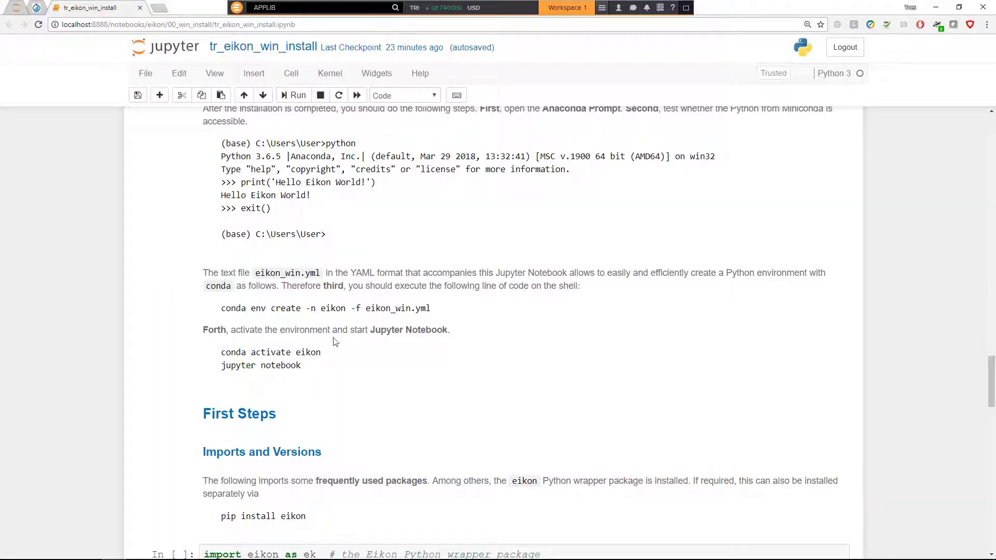
mouse_move(252, 354)
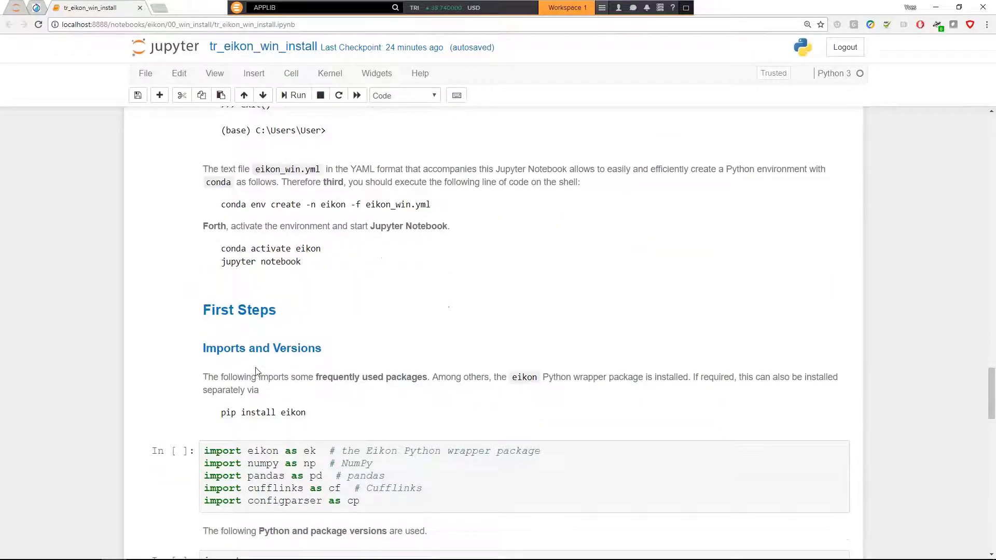
- Scroll down to the First Steps imports cell for eikon, NumPy, pandas, Cufflinks and configparser
scroll(down, 3)
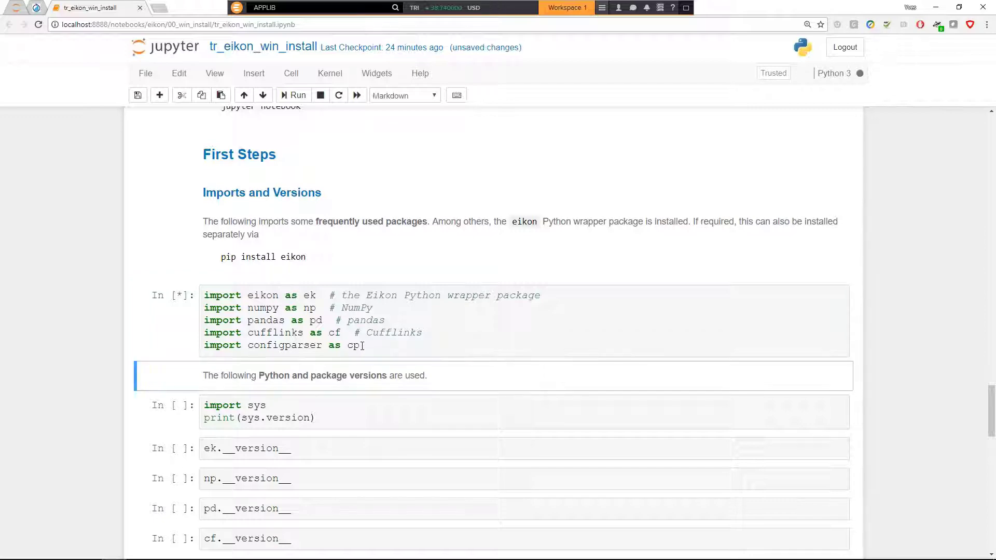
- Run the version cells showing Python 3.6.5, eikon 0.1.12, NumPy 1.14.3, pandas 0.23.0, Cufflinks 0.12.1
click(292, 95)
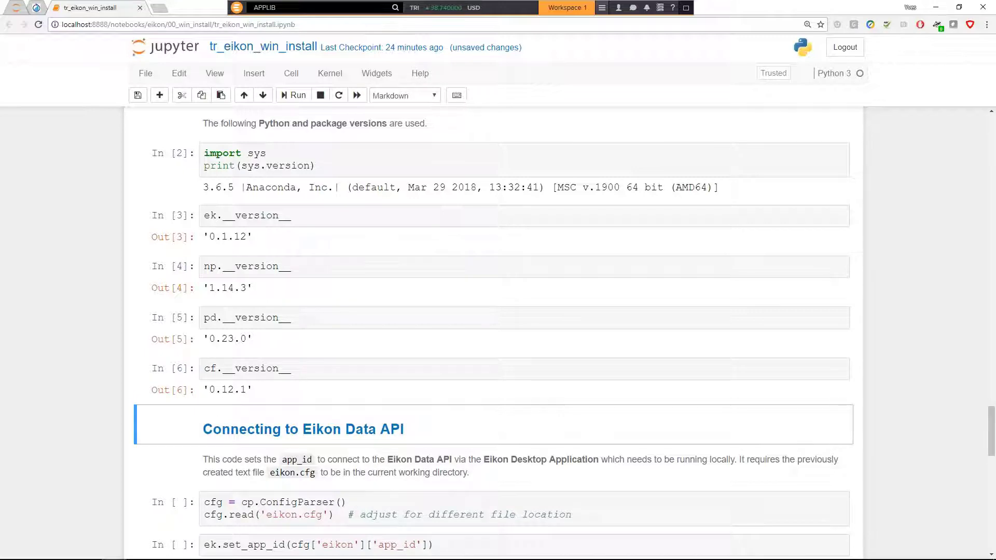
scroll(down, 3)
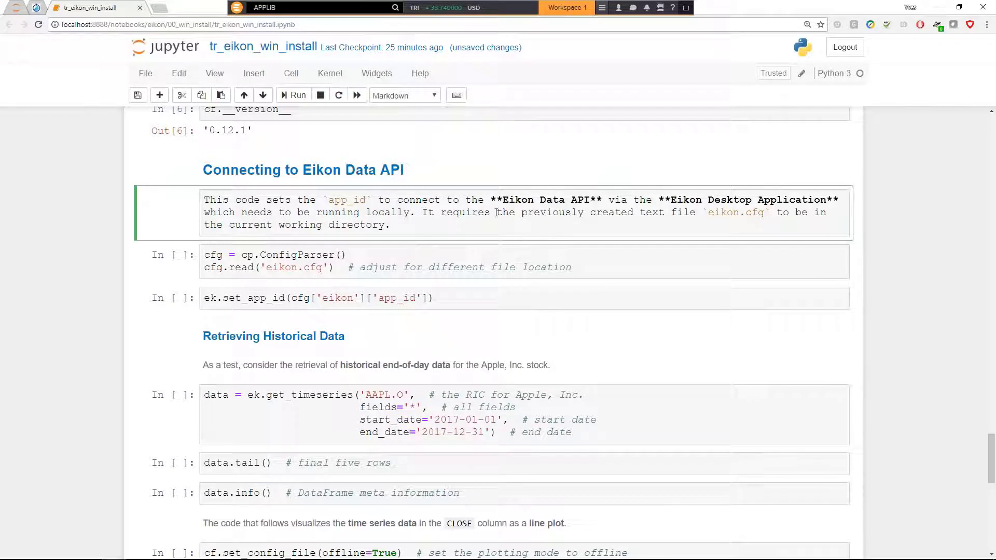
- Read eikon.cfg via ConfigParser, set the app id and run ek.get_timeseries for Apple's 2017 data
click(293, 94)
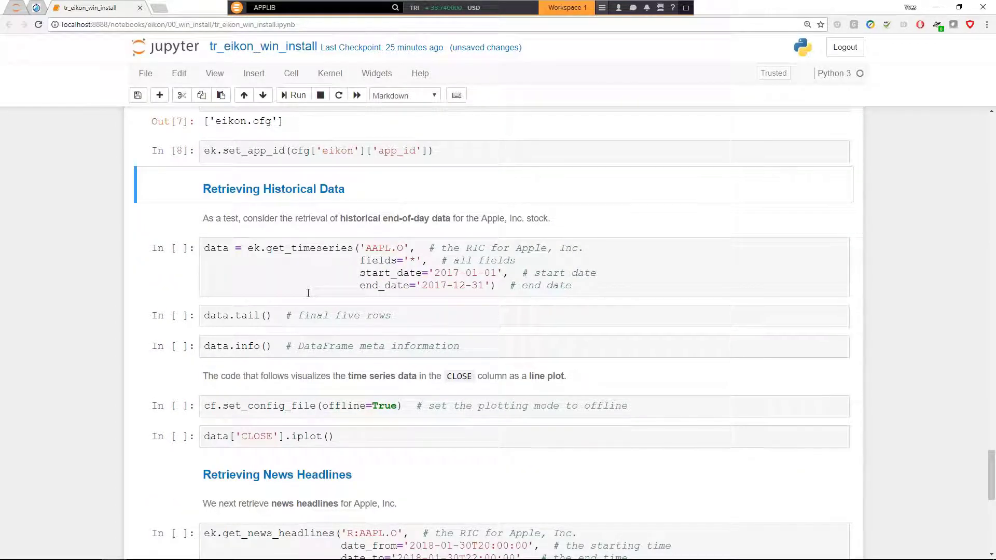
double_click(272, 189)
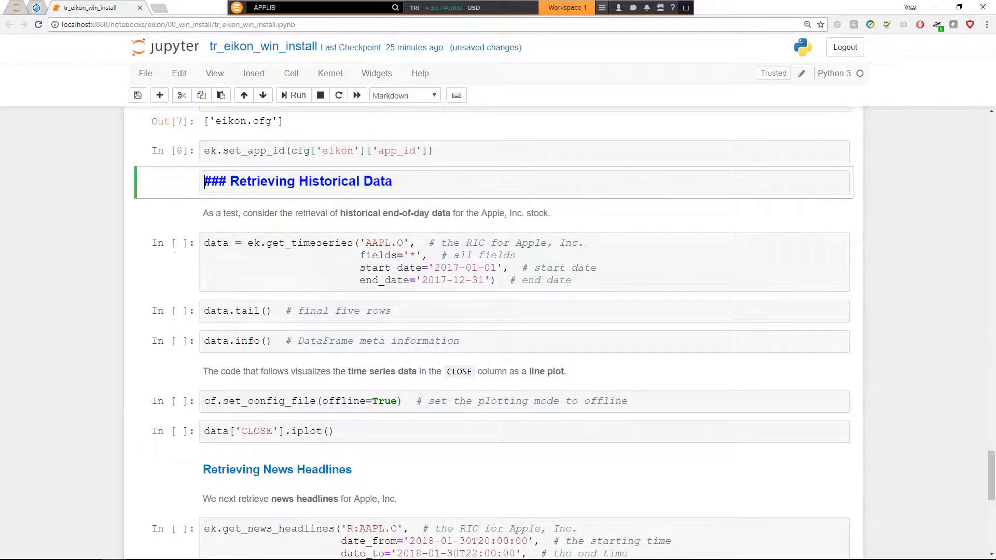
click(293, 95)
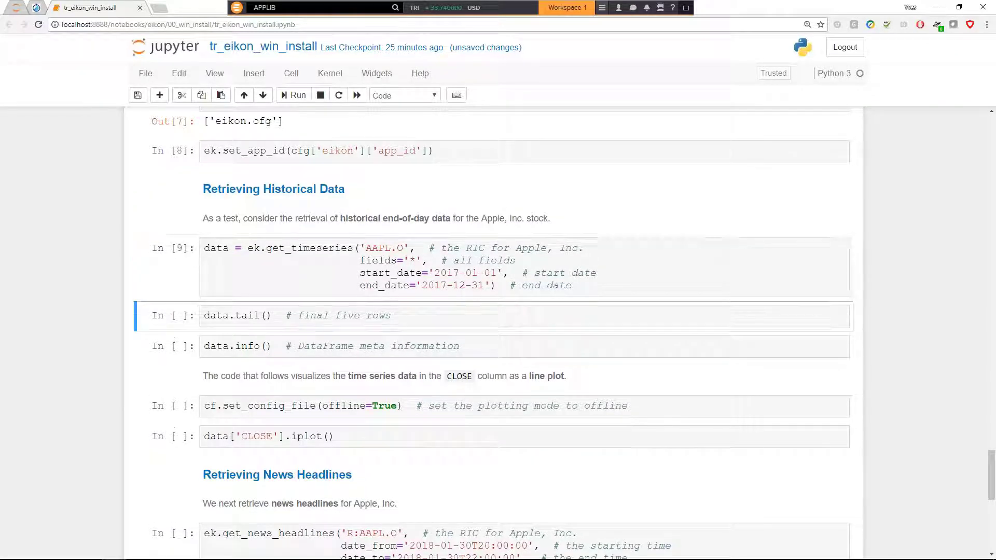
- Run data.tail() and data.info() showing the last five rows and 251 entries in six float columns
click(292, 95)
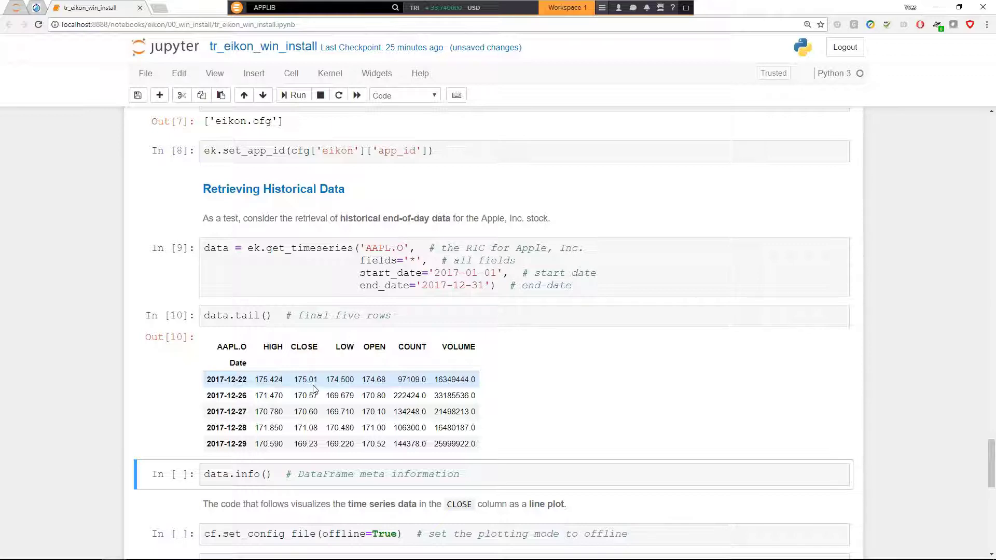
click(292, 95)
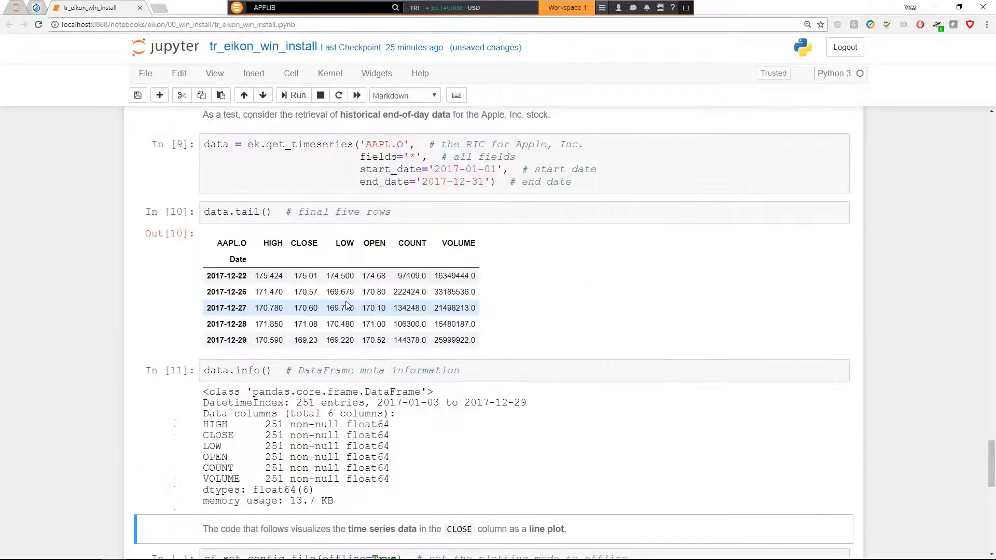
mouse_move(307, 398)
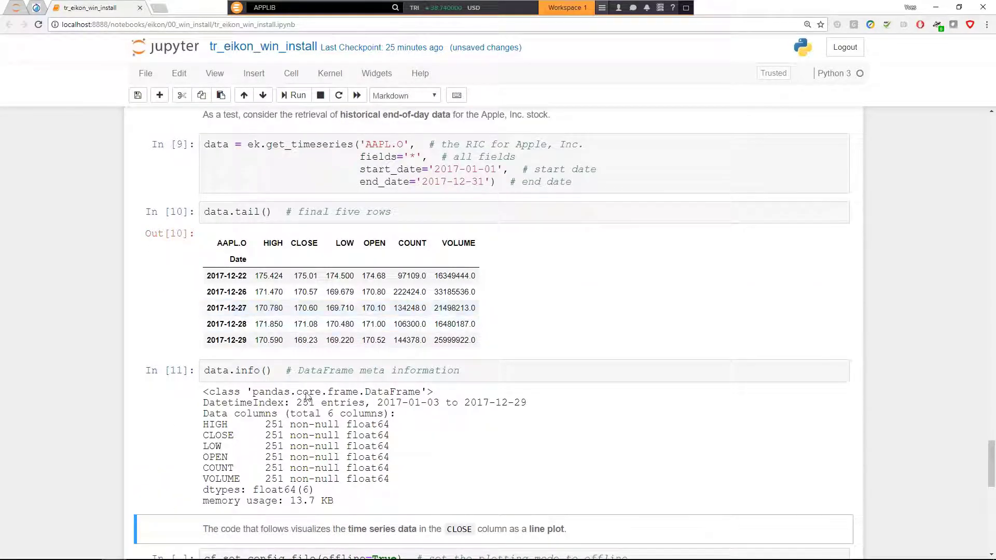
mouse_move(274, 424)
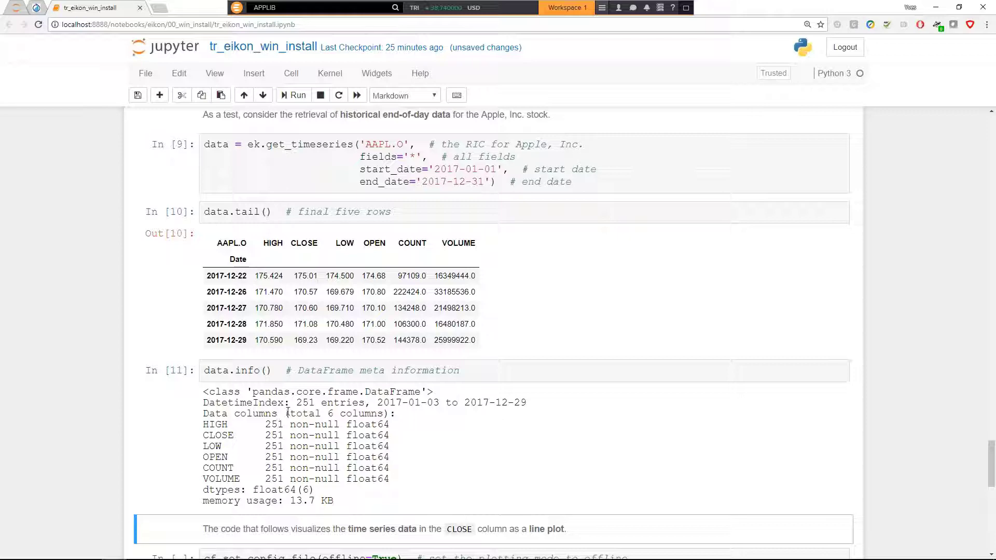
scroll(down, 3)
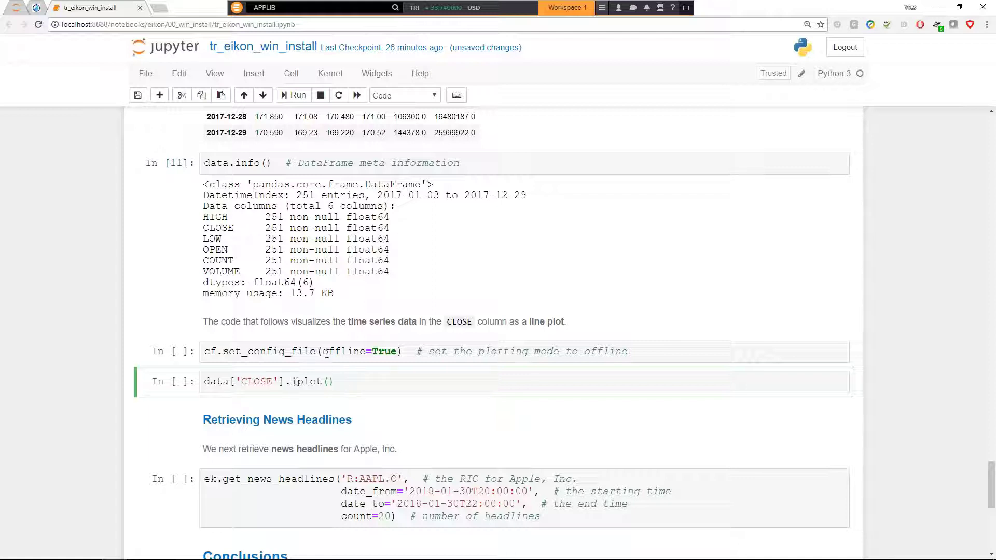
- Set Cufflinks offline, plot CLOSE prices interactively, zoom into late April–mid August, then autoscale back
click(317, 351)
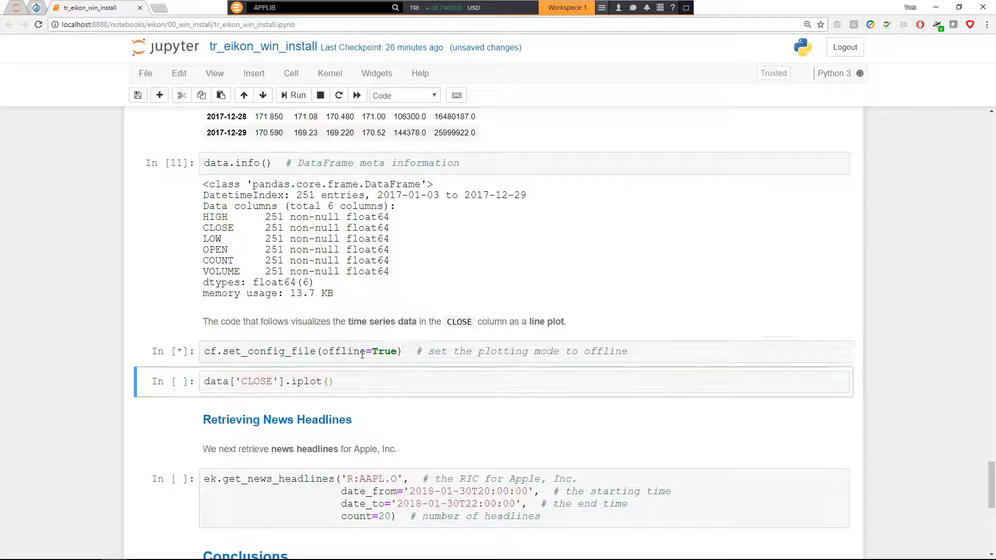
click(293, 95)
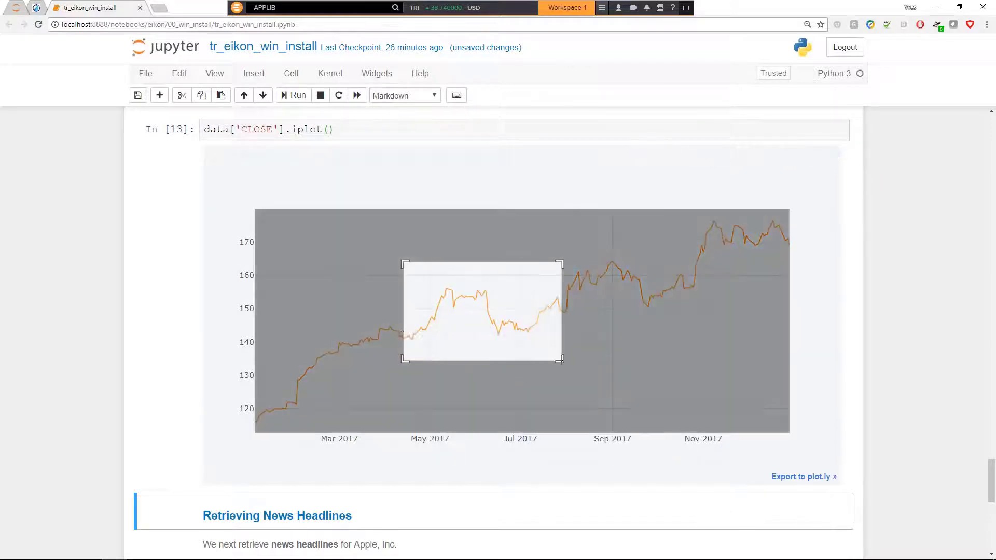
drag(403, 264, 561, 361)
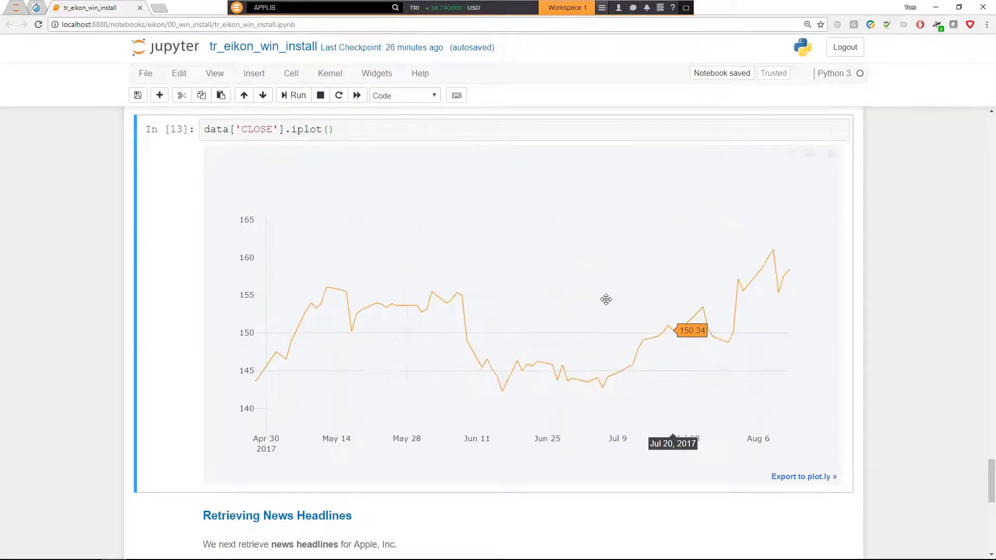
click(736, 152)
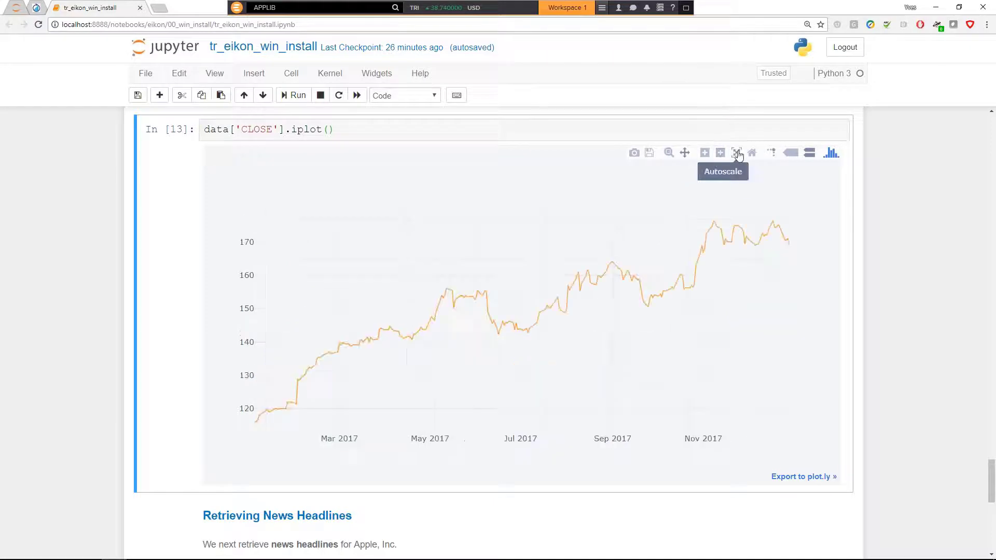
mouse_move(671, 346)
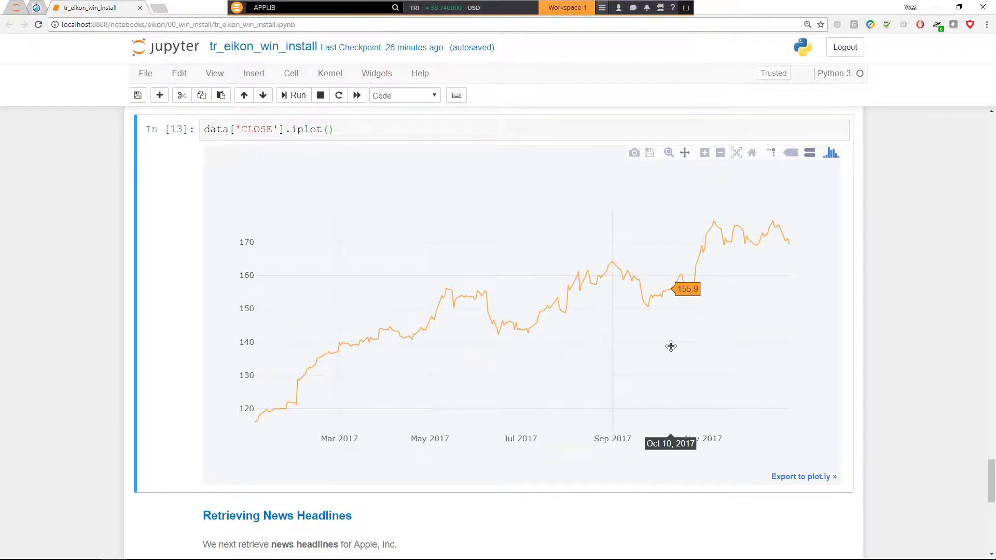
scroll(down, 3)
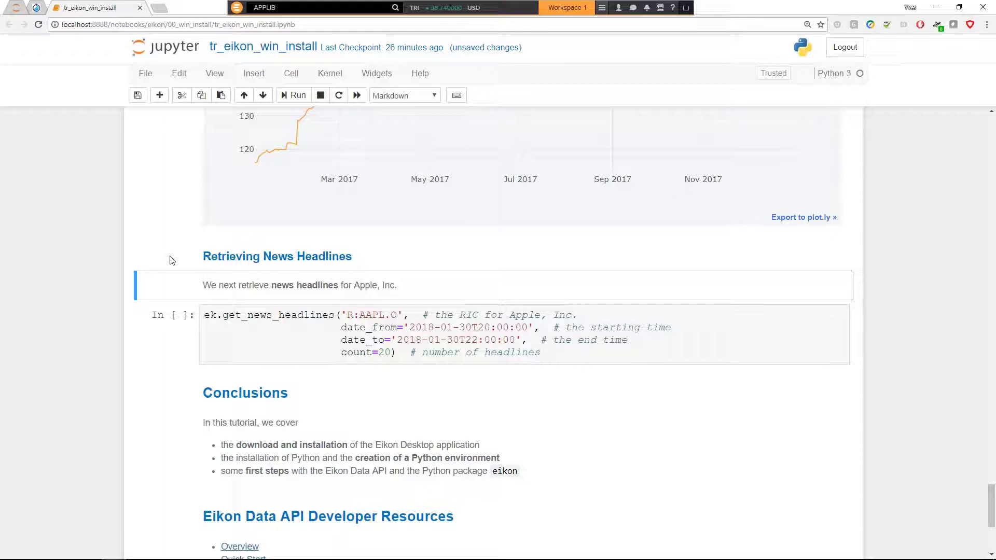
- Run ek.get_news_headlines to list Apple headlines from the evening of 30 January 2018
click(293, 95)
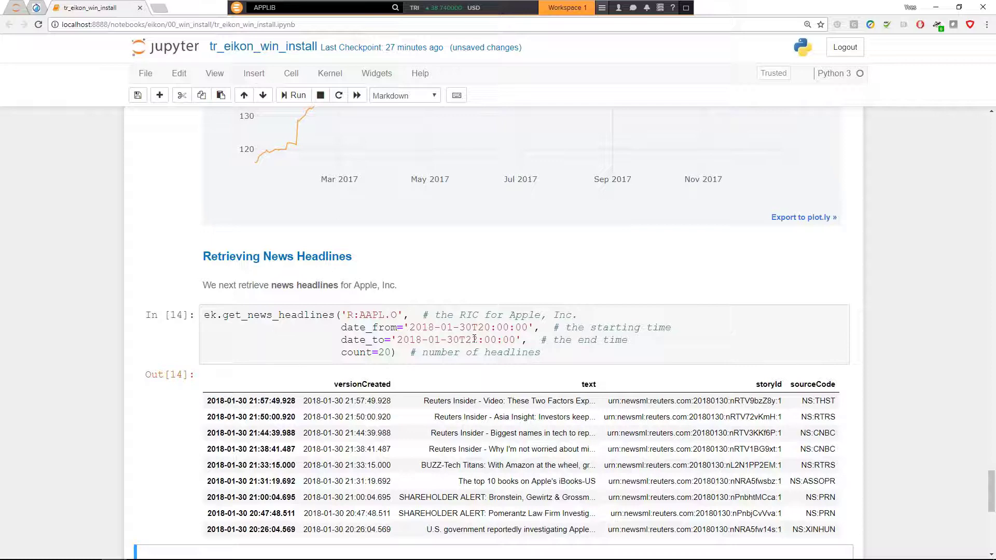
scroll(down, 3)
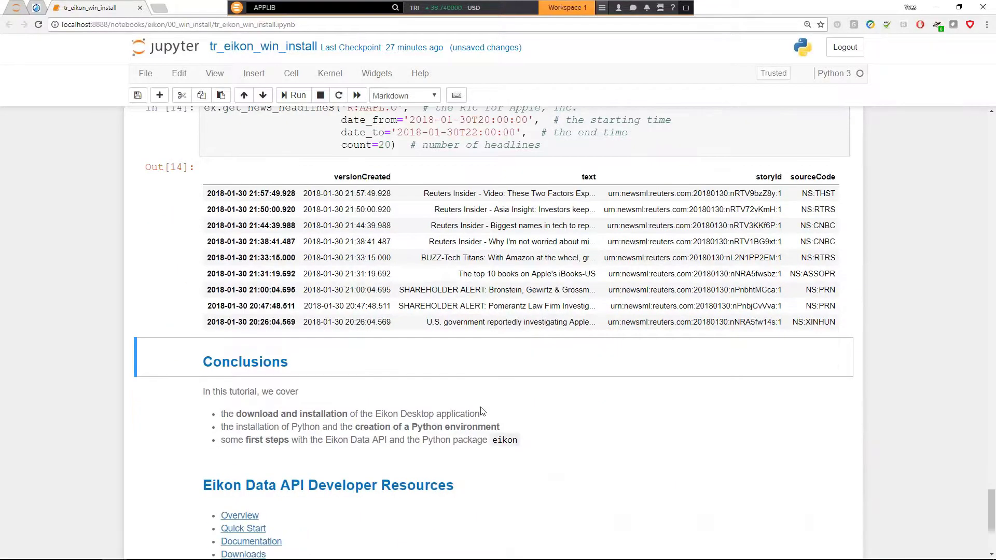
scroll(down, 3)
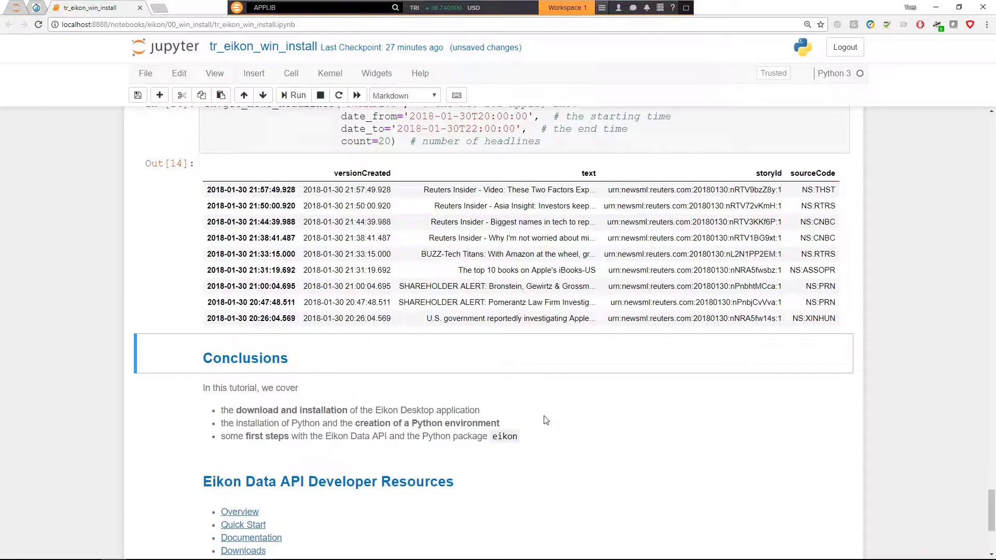
scroll(down, 3)
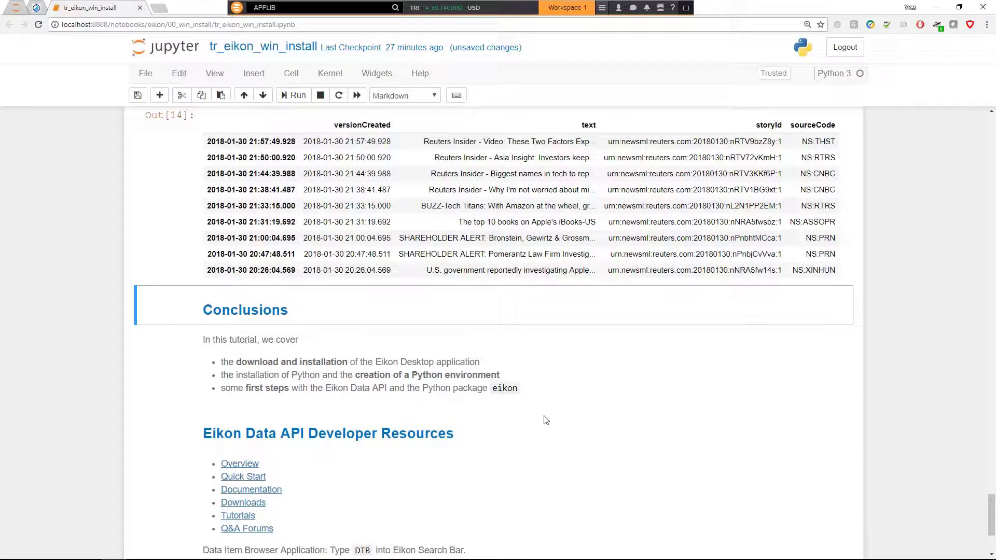
scroll(down, 3)
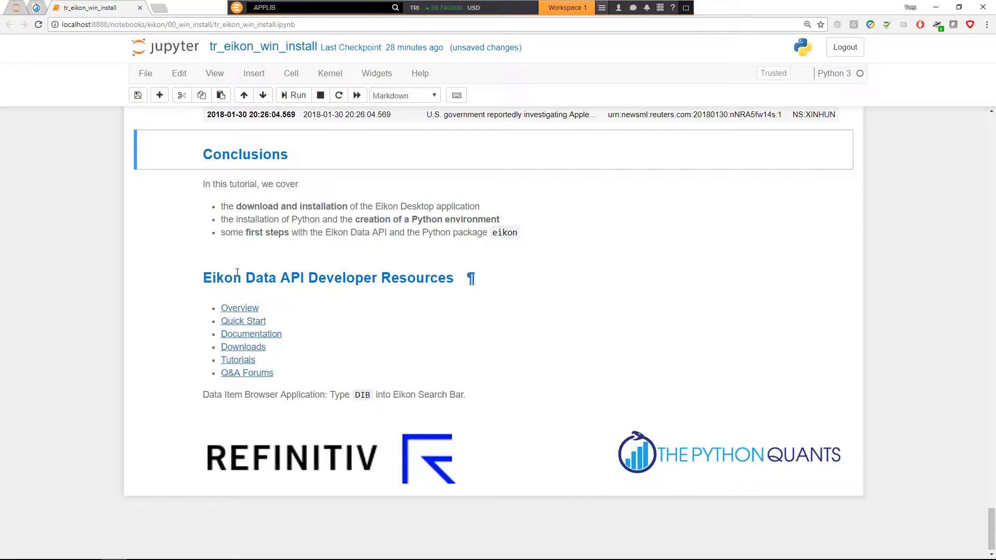
mouse_move(37, 18)
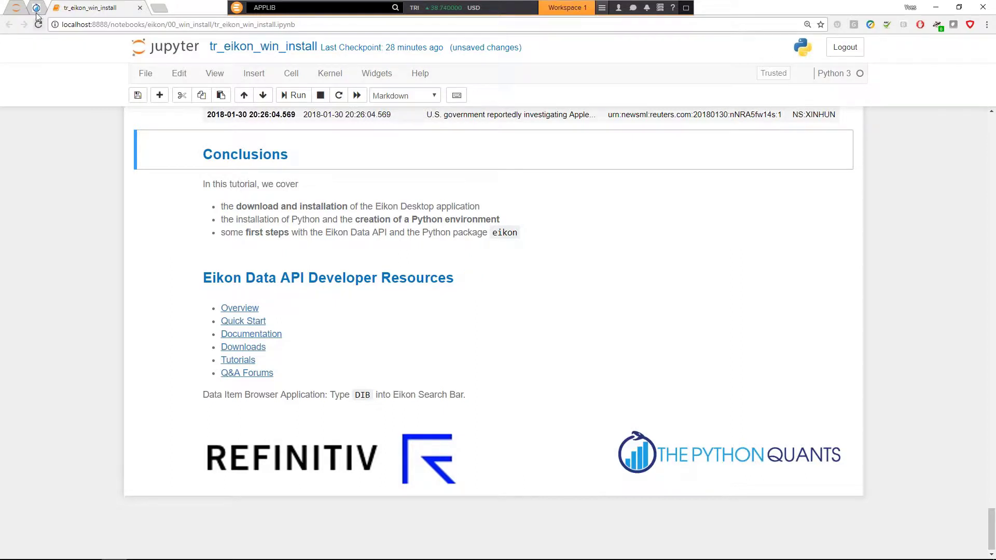